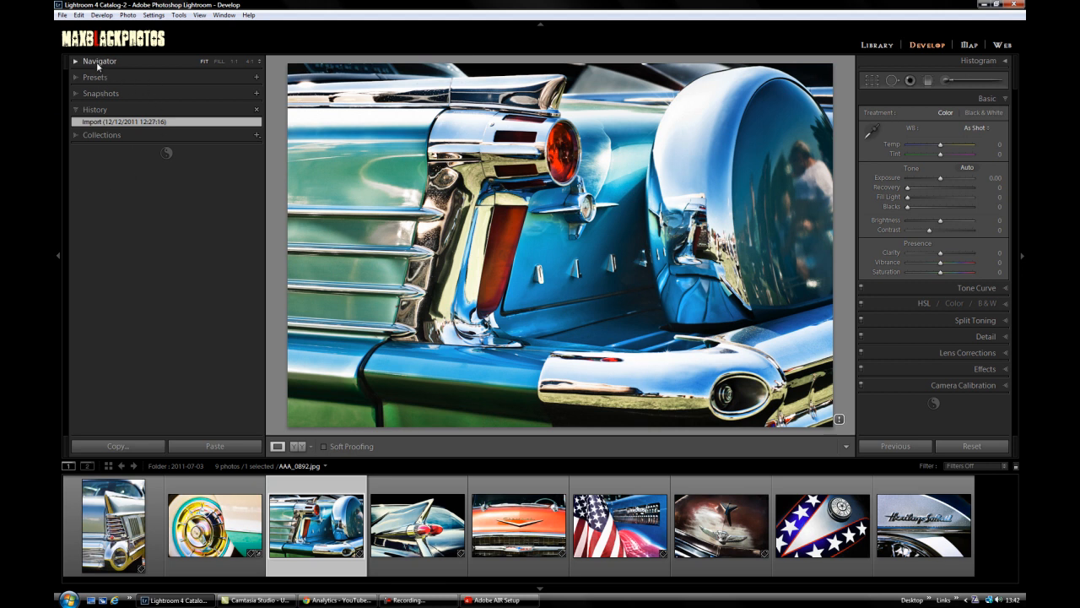
Step: Collapse the Navigator, Presets, Snapshots and History panels so only their headers remain
click(75, 61)
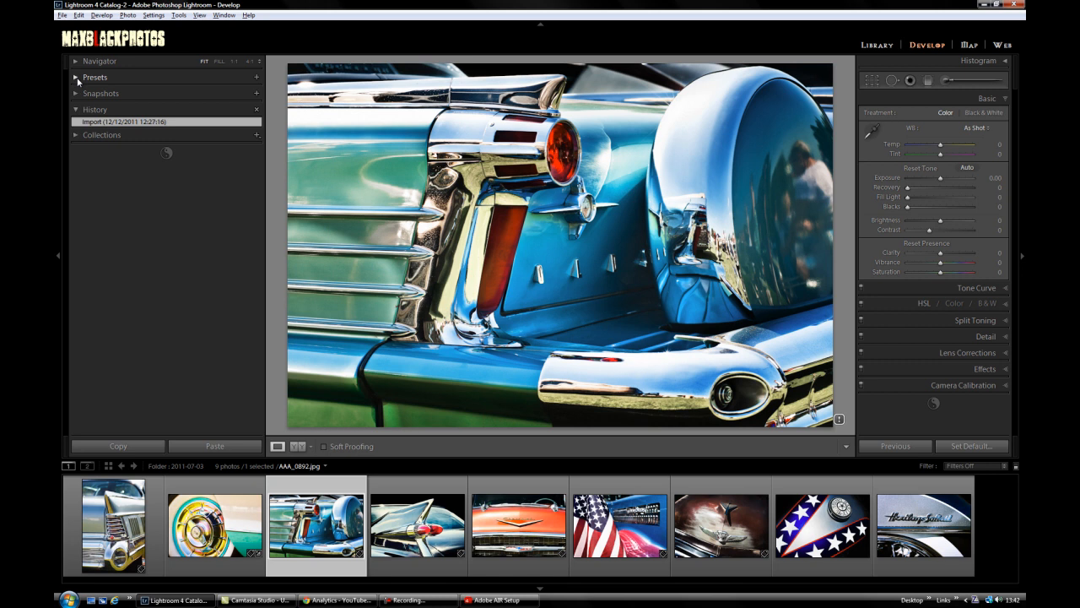
click(76, 78)
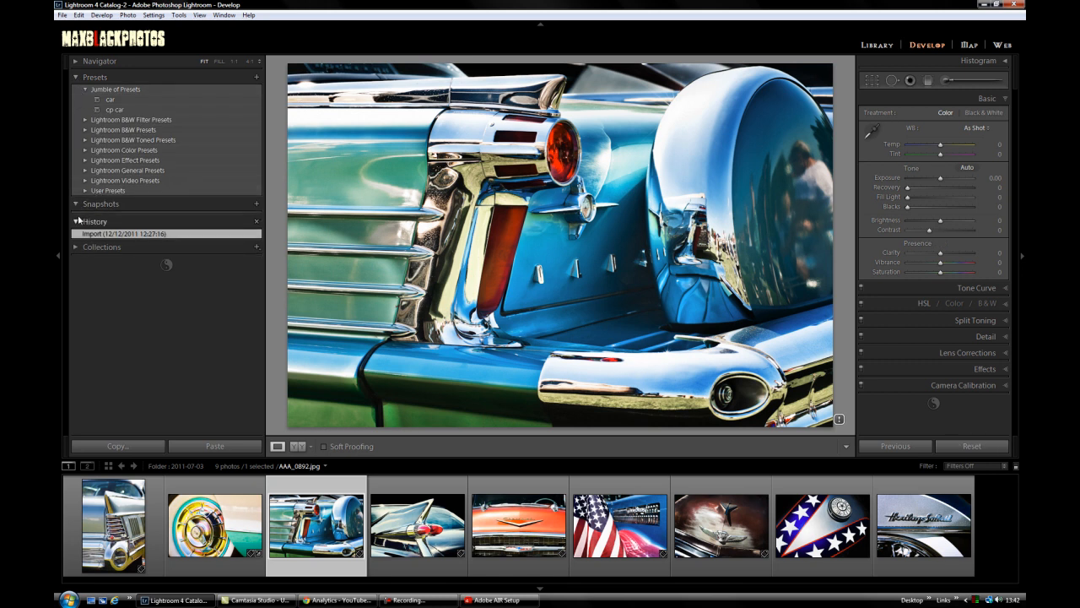
click(76, 247)
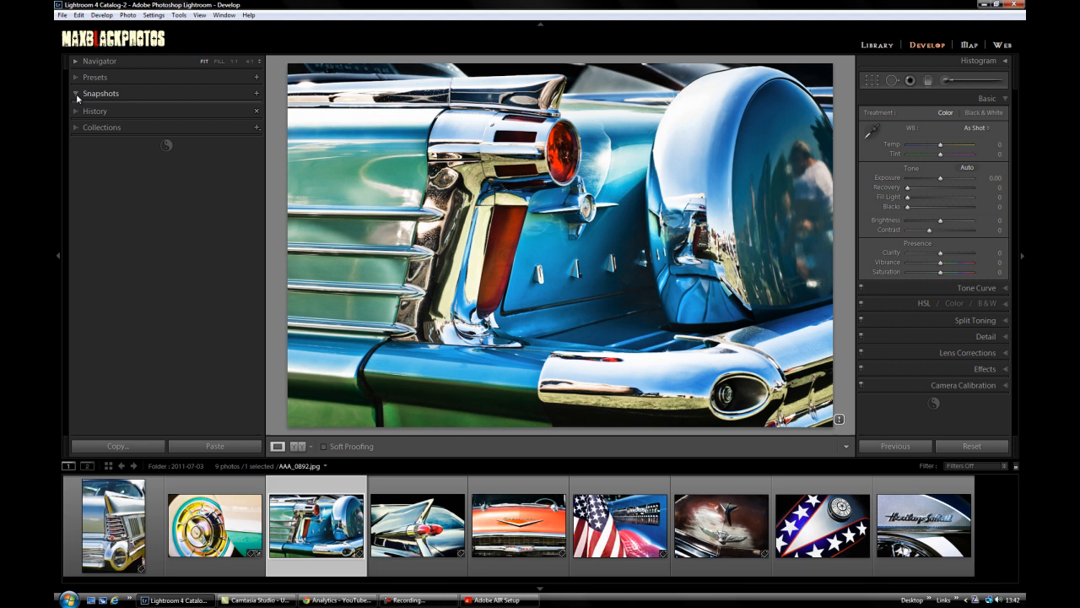
click(94, 77)
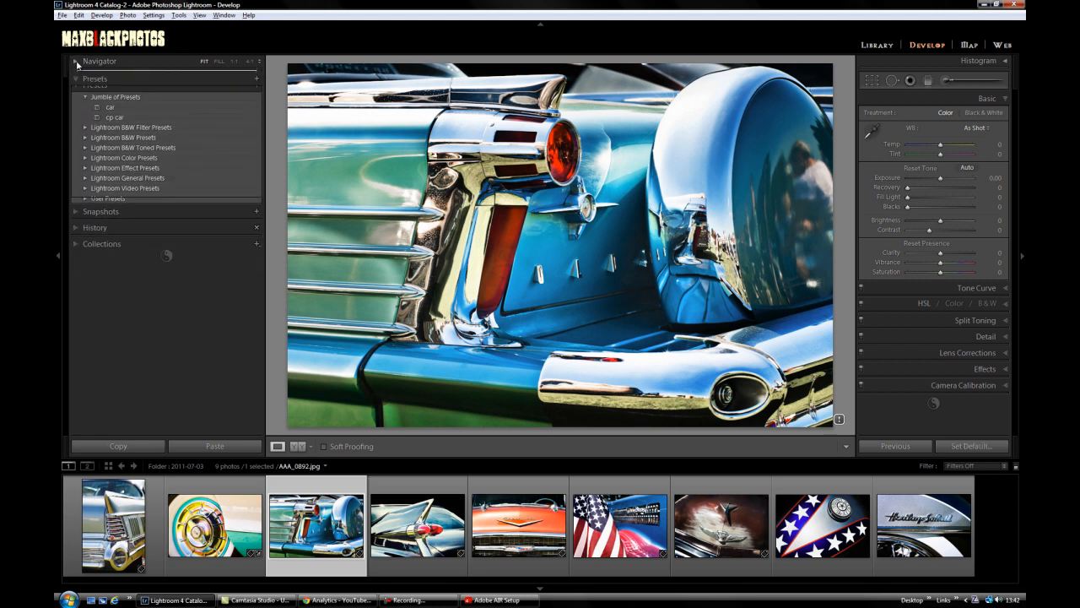
click(94, 77)
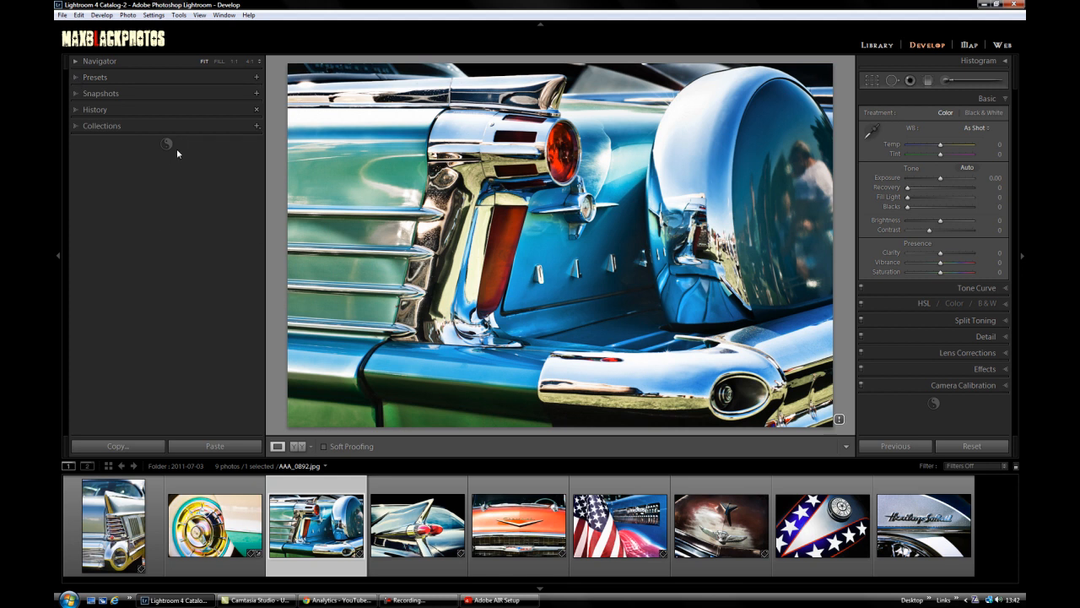
mouse_move(128, 179)
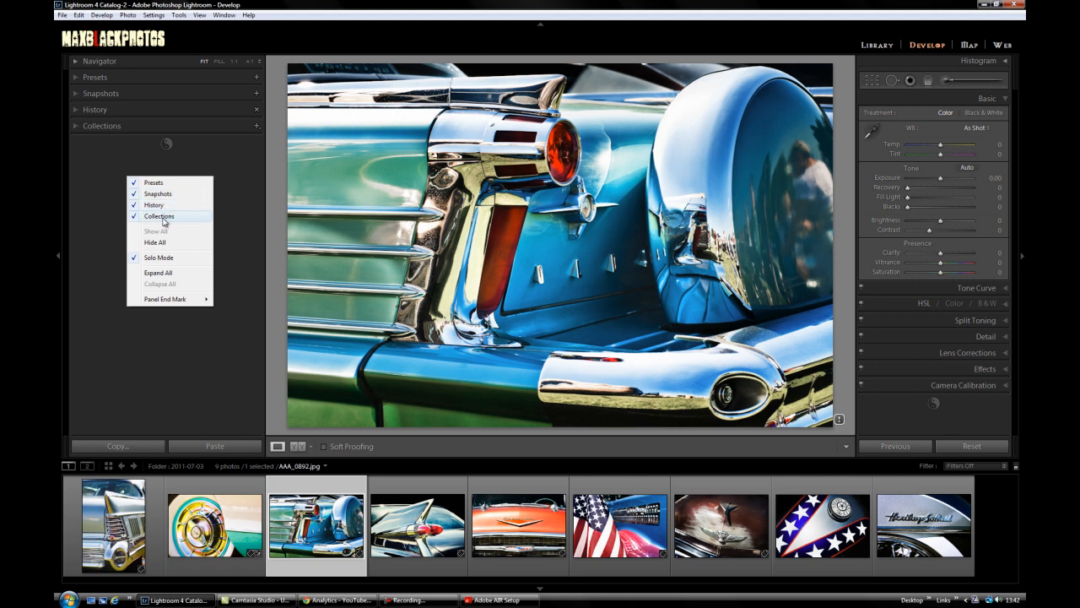
mouse_move(156, 206)
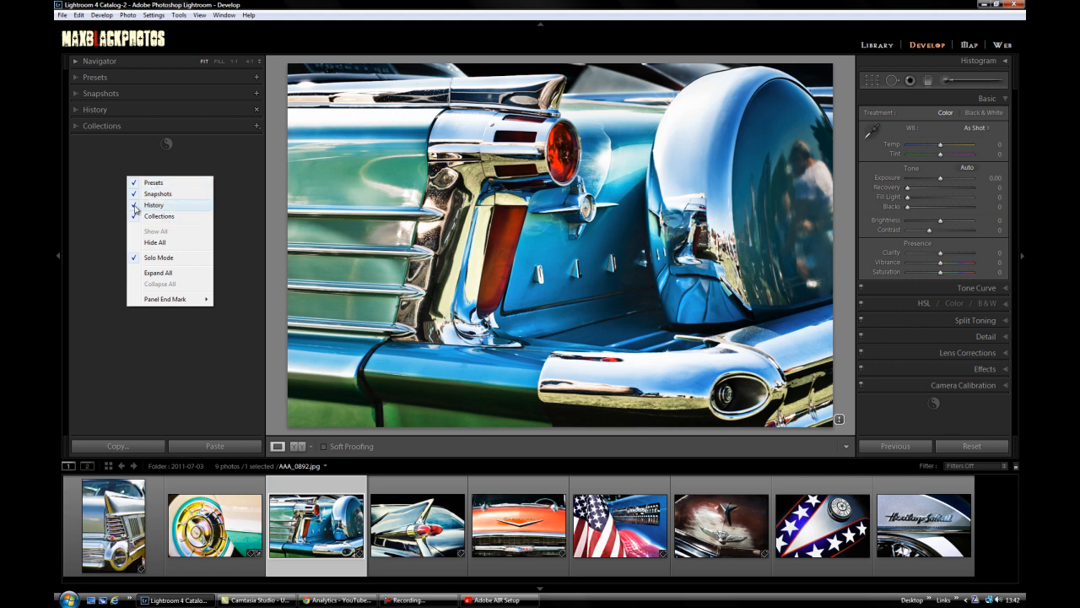
Step: Uncheck Snapshots and History so the left stack lists only Navigator, Presets and Collections
click(157, 192)
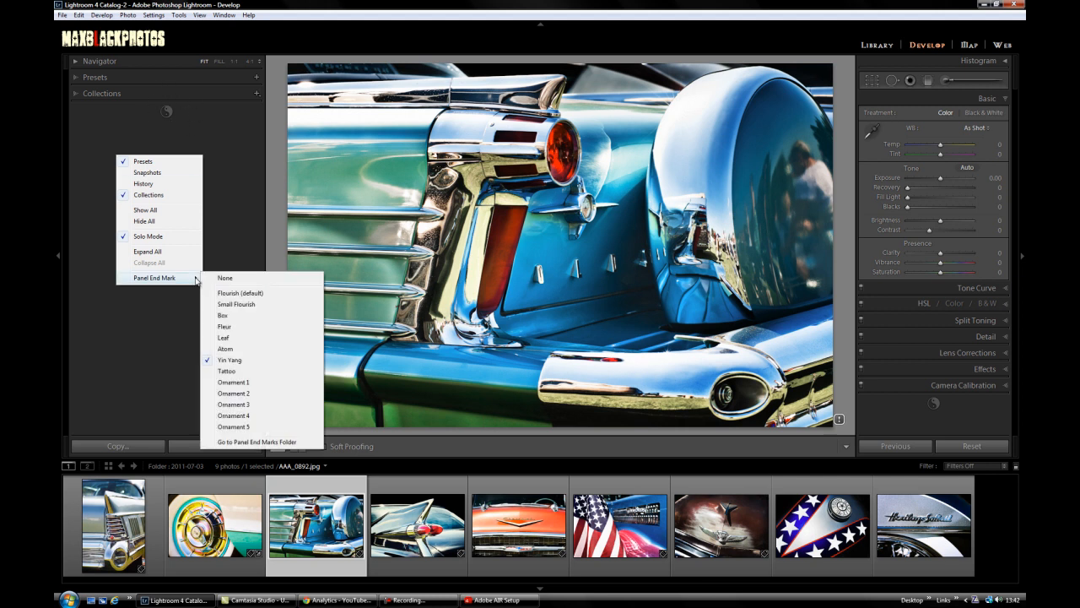
mouse_move(226, 371)
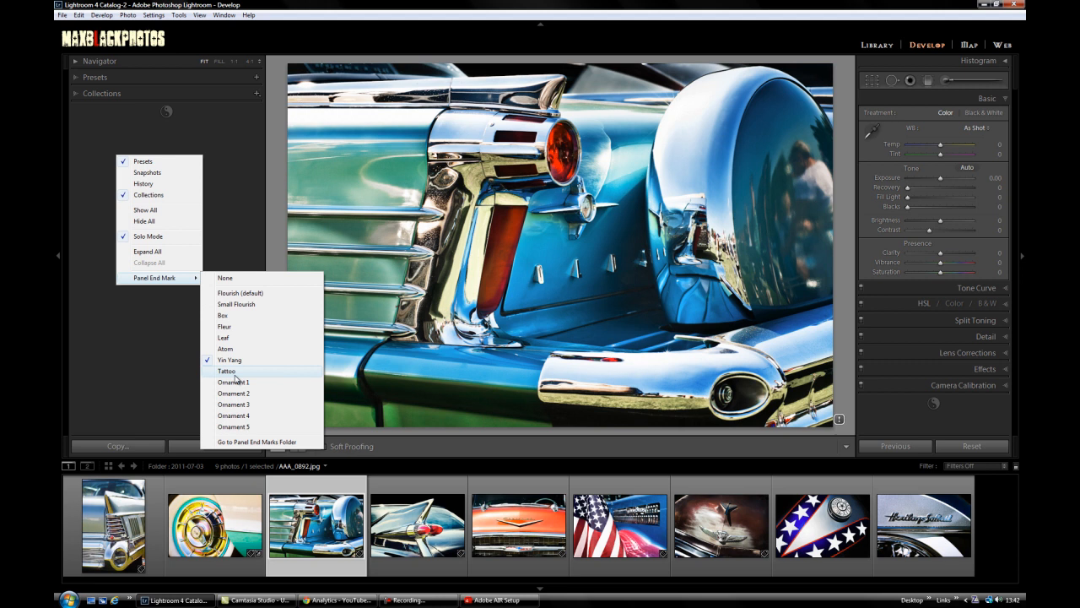
Step: Choose Tattoo as the panel end mark and reopen the end-mark list
click(226, 371)
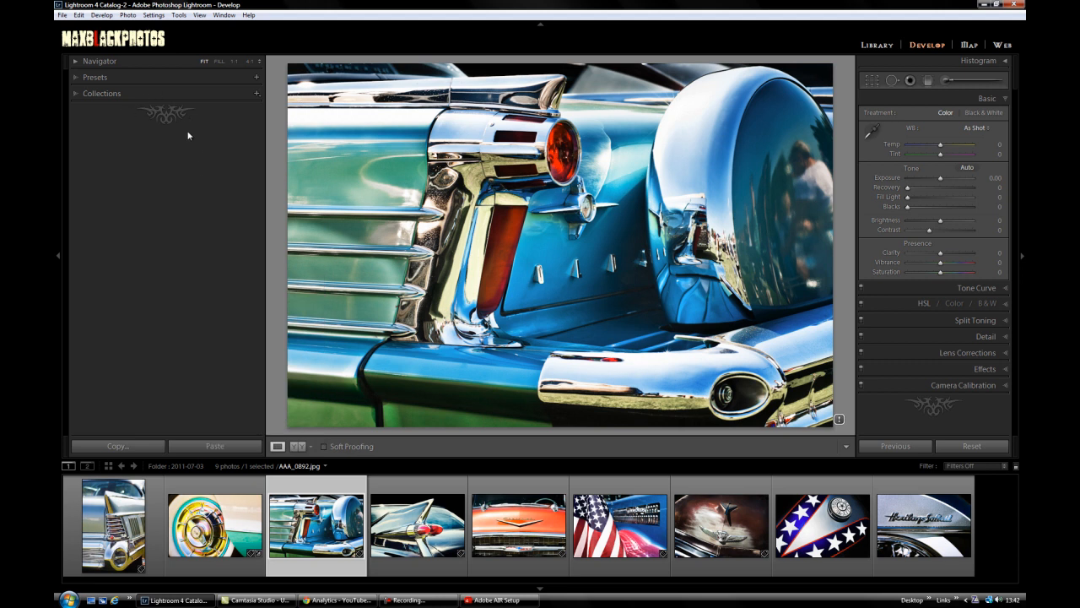
right_click(189, 135)
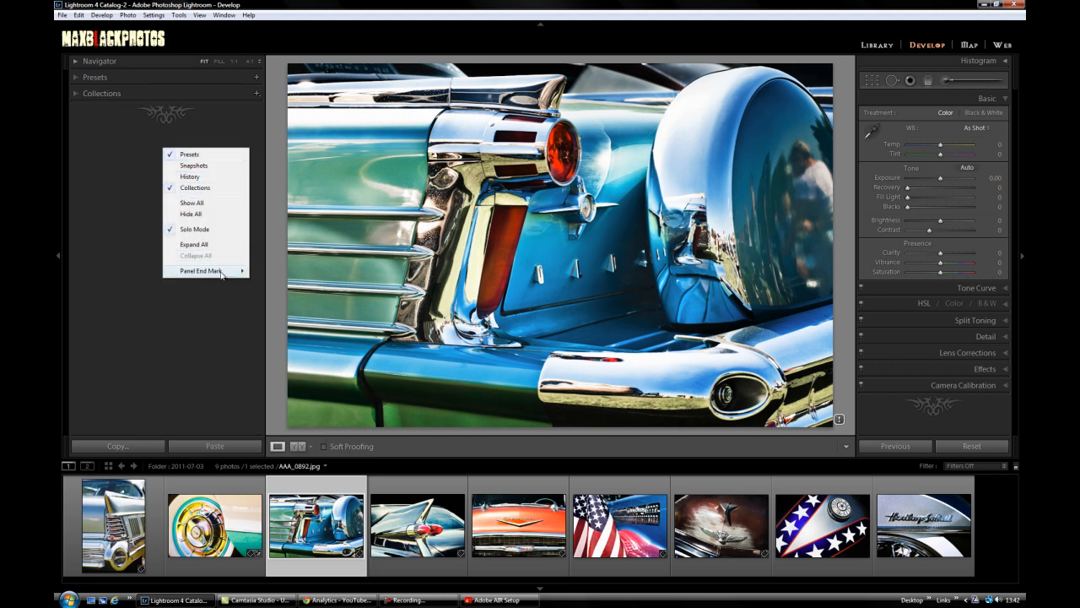
click(201, 270)
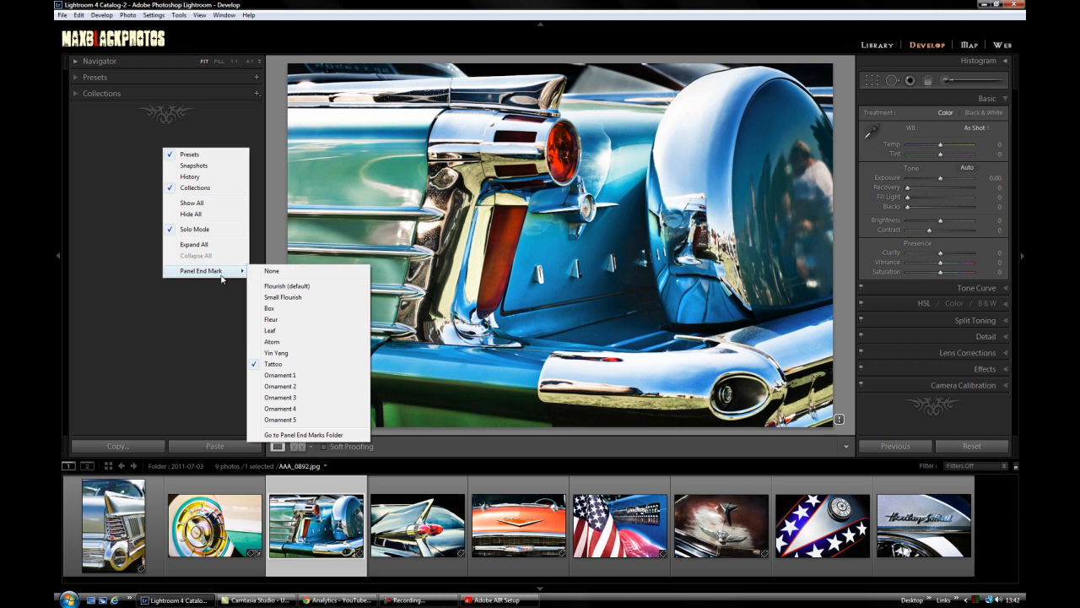
mouse_move(284, 439)
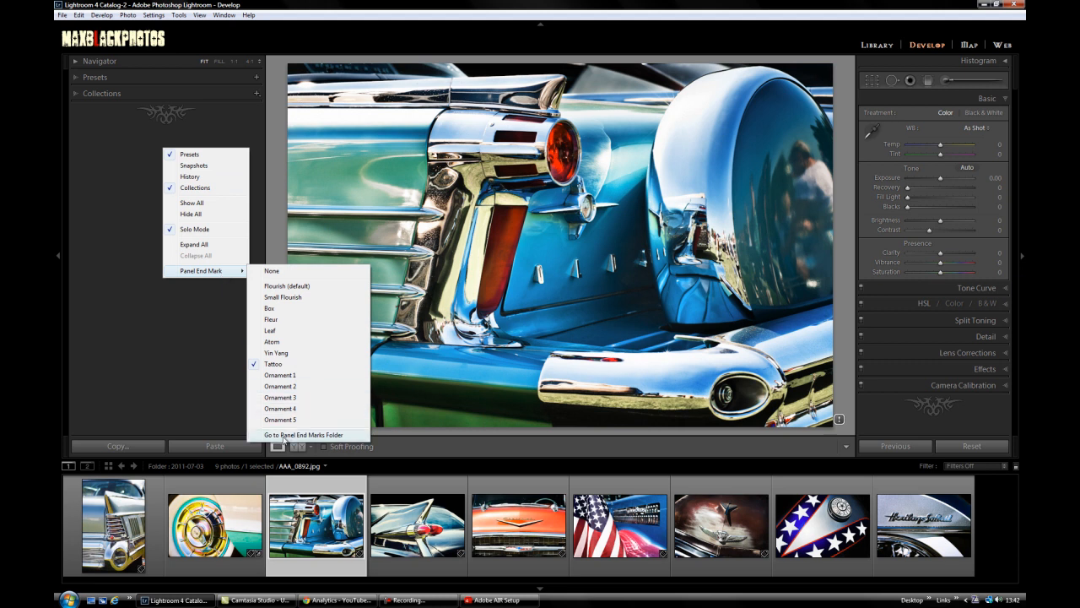
mouse_move(303, 435)
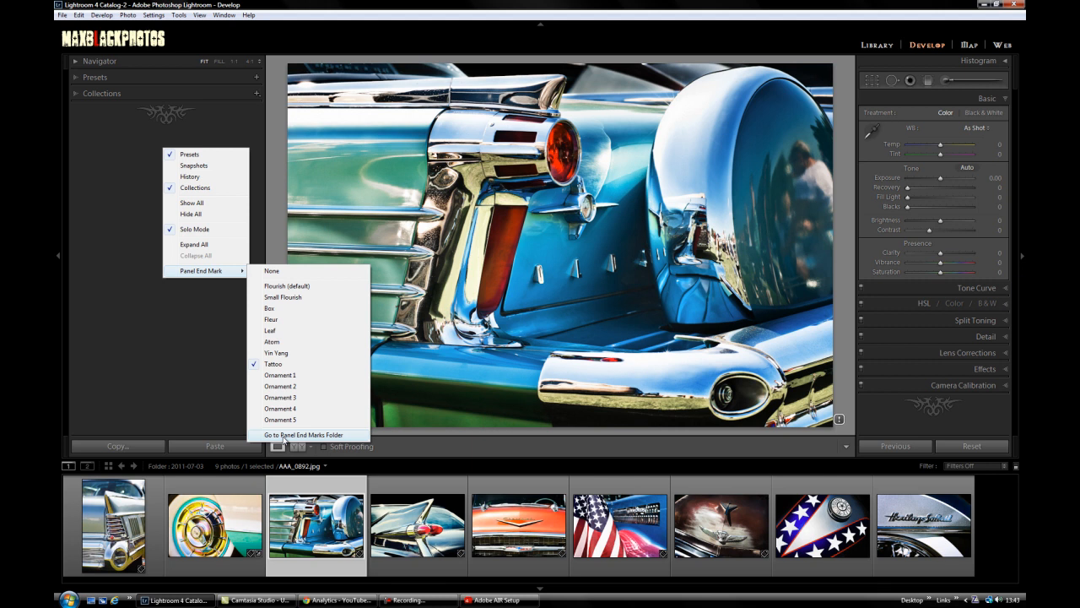
mouse_move(271, 341)
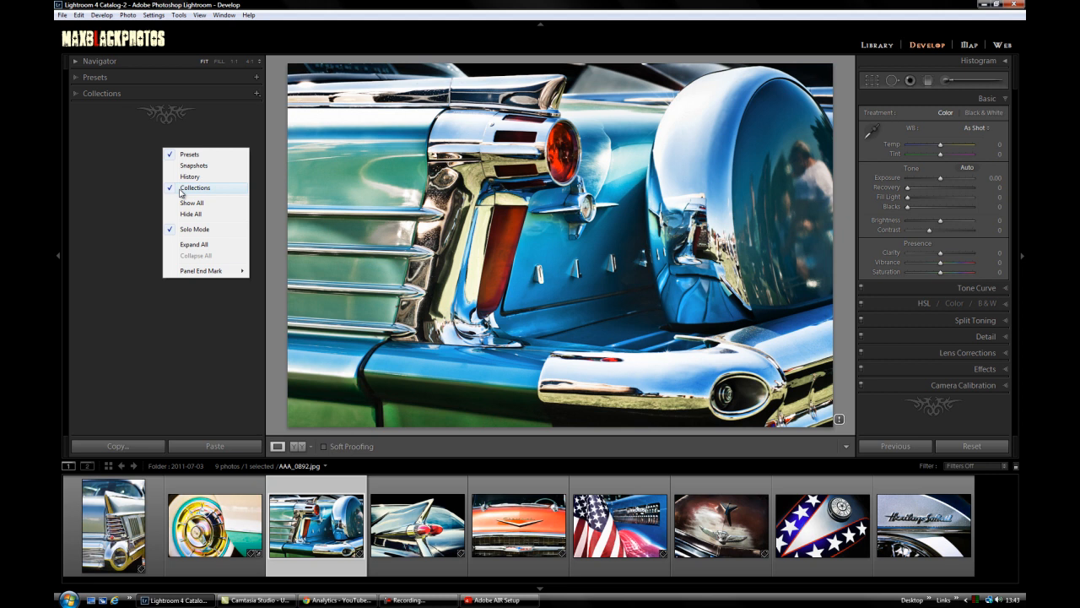
Step: Re-enable the Snapshots and History panels from the panel header context menu
click(192, 166)
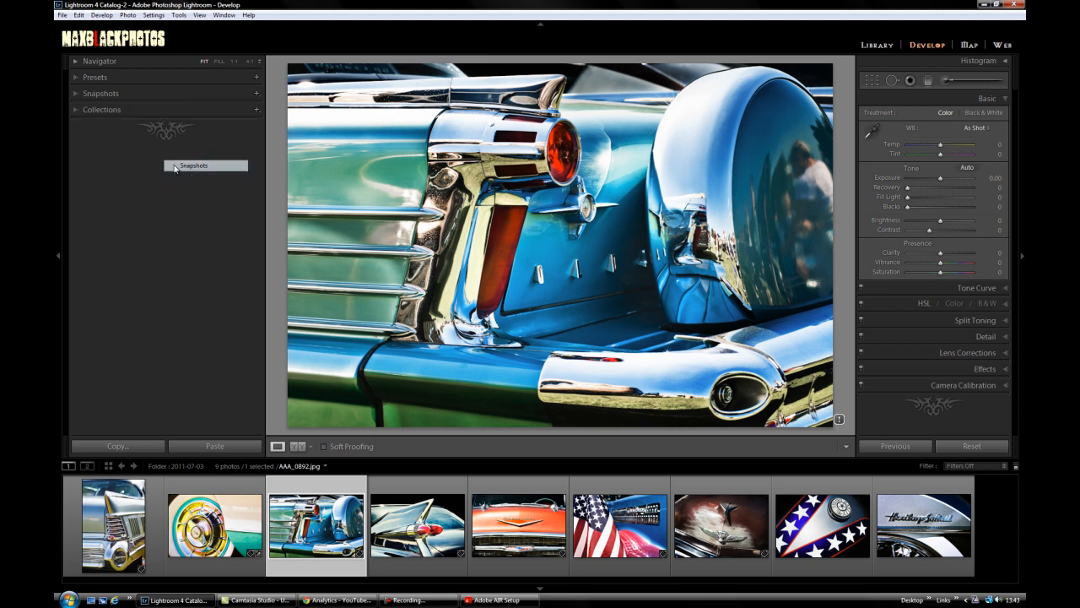
right_click(177, 165)
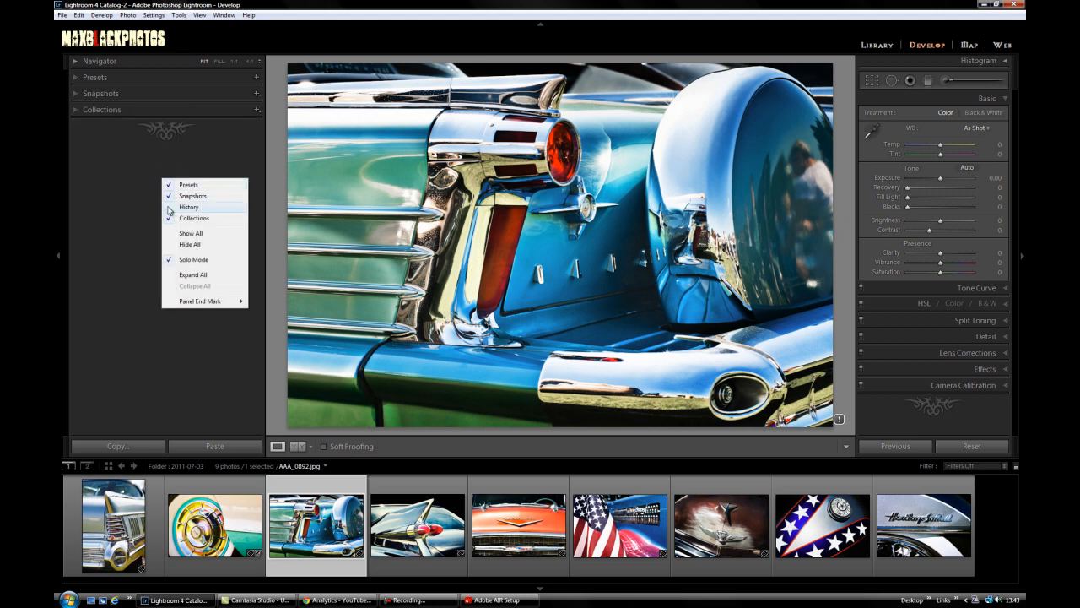
click(189, 206)
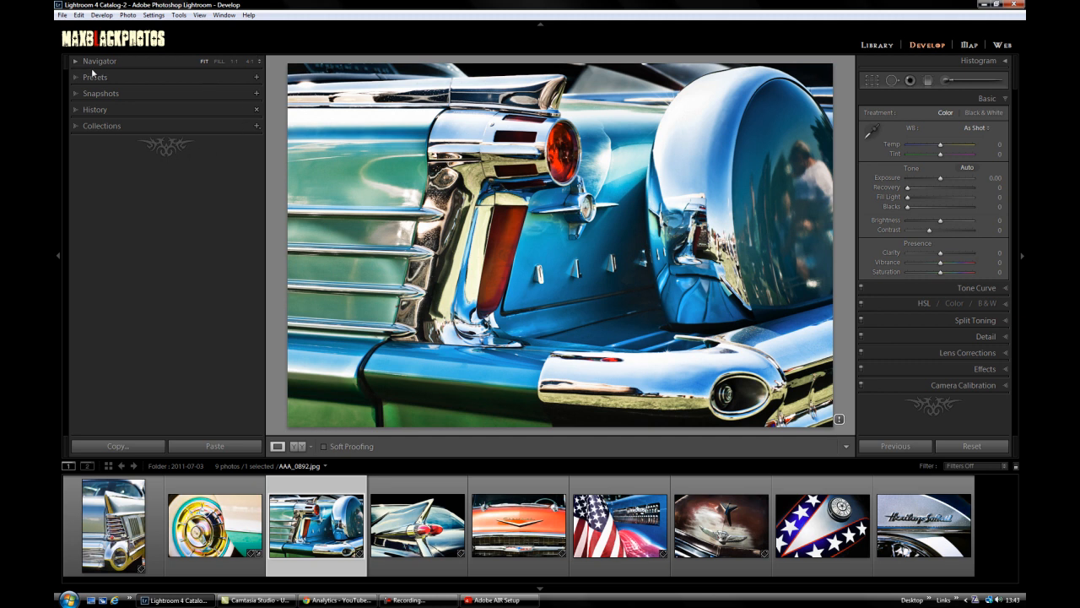
mouse_move(74, 79)
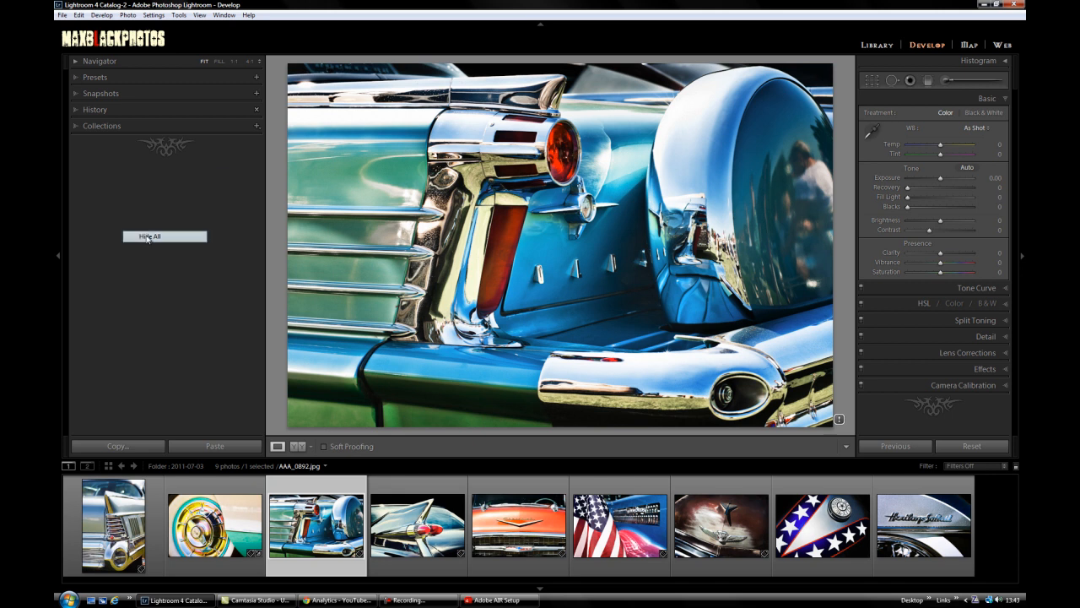
right_click(165, 237)
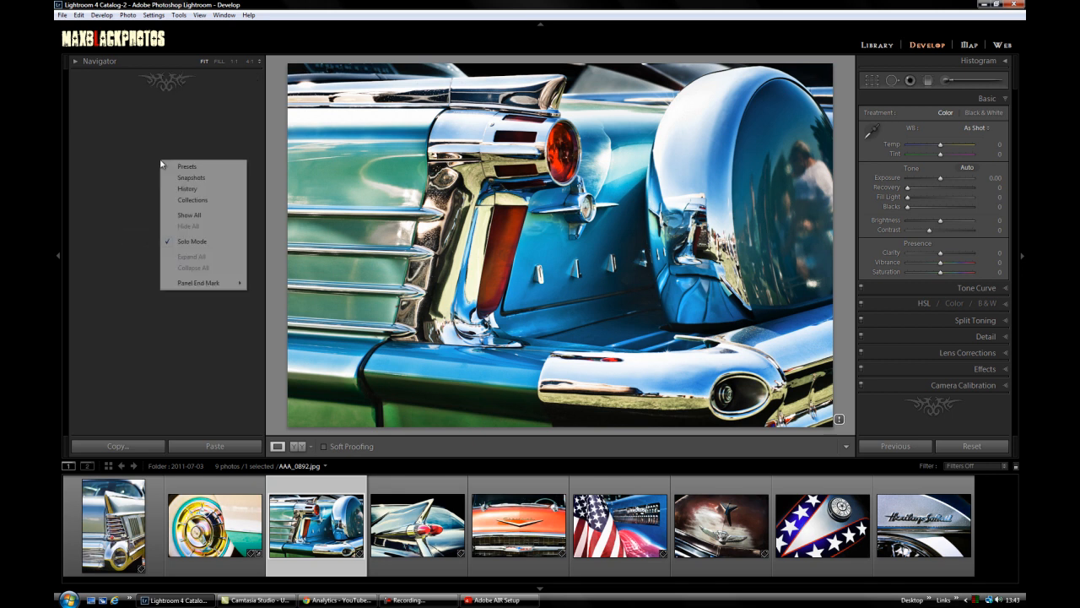
click(189, 216)
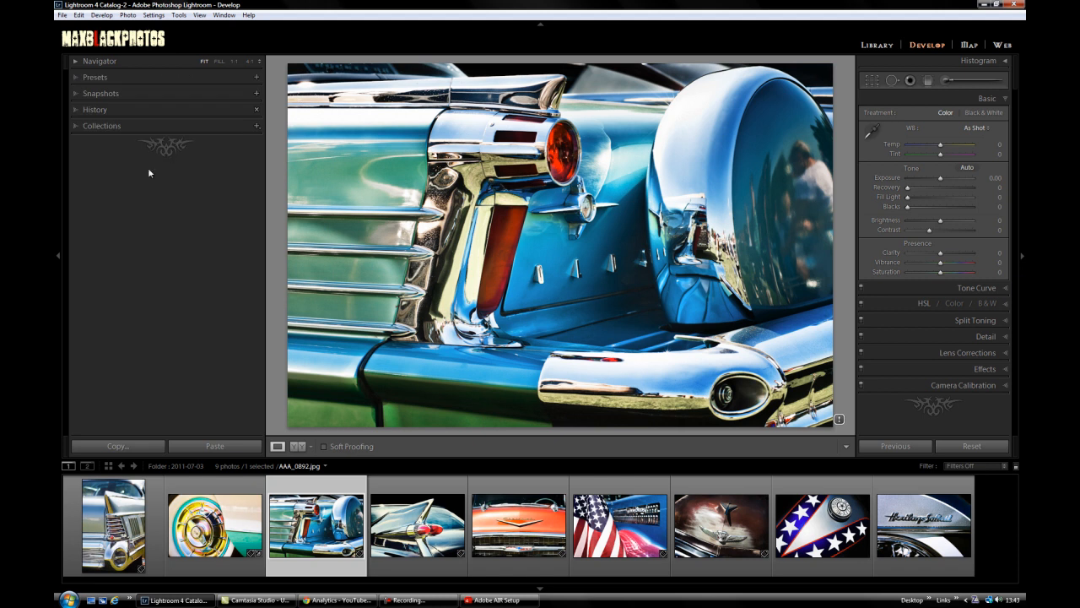
Step: Bring up the left-panel options to pick a different end mark
right_click(165, 143)
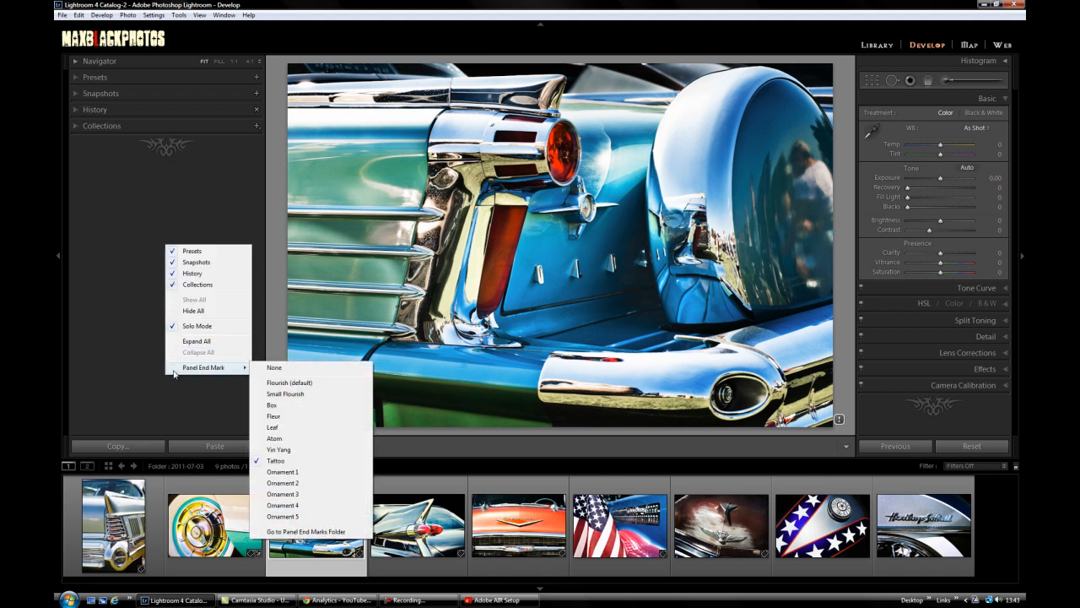
mouse_move(240, 368)
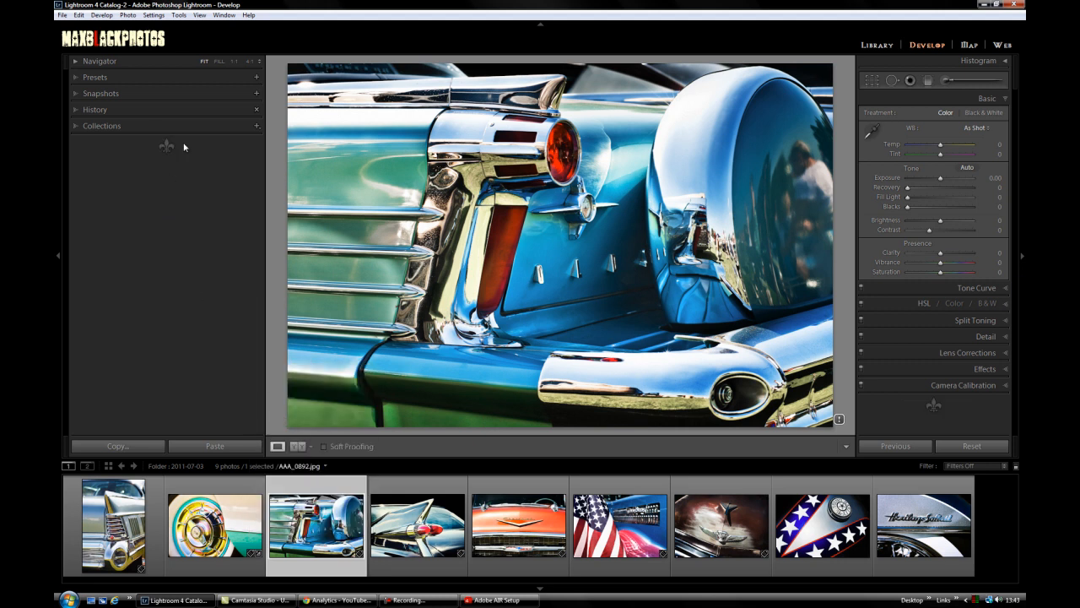
mouse_move(172, 168)
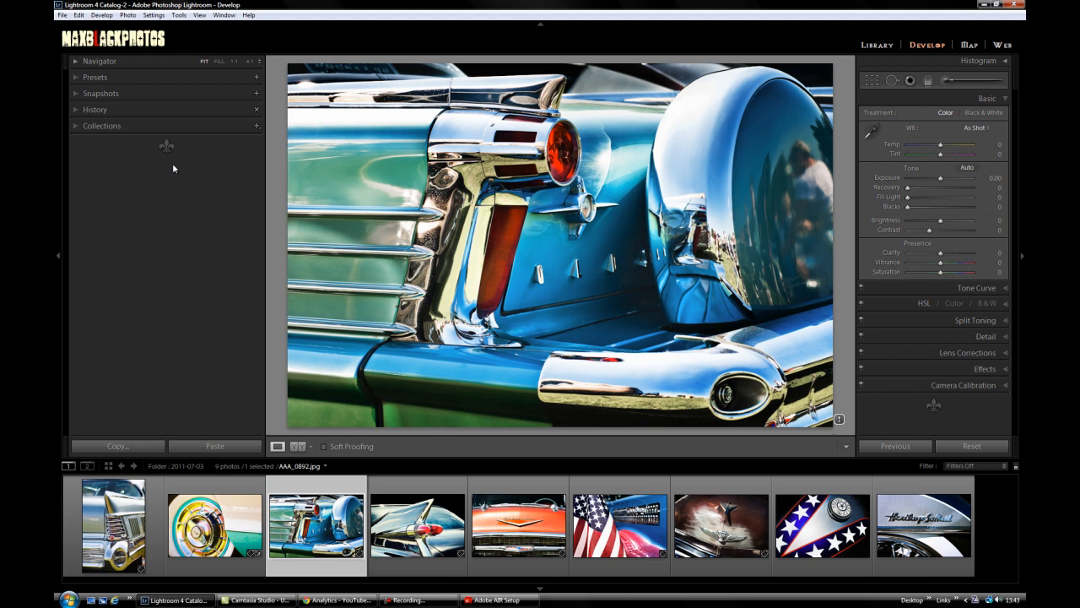
mouse_move(211, 209)
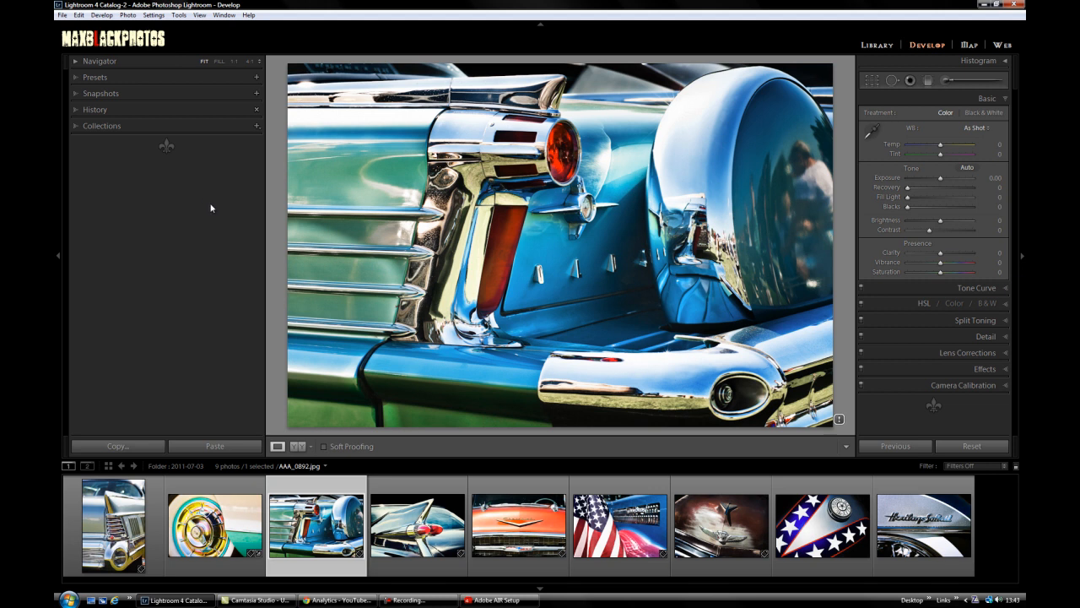